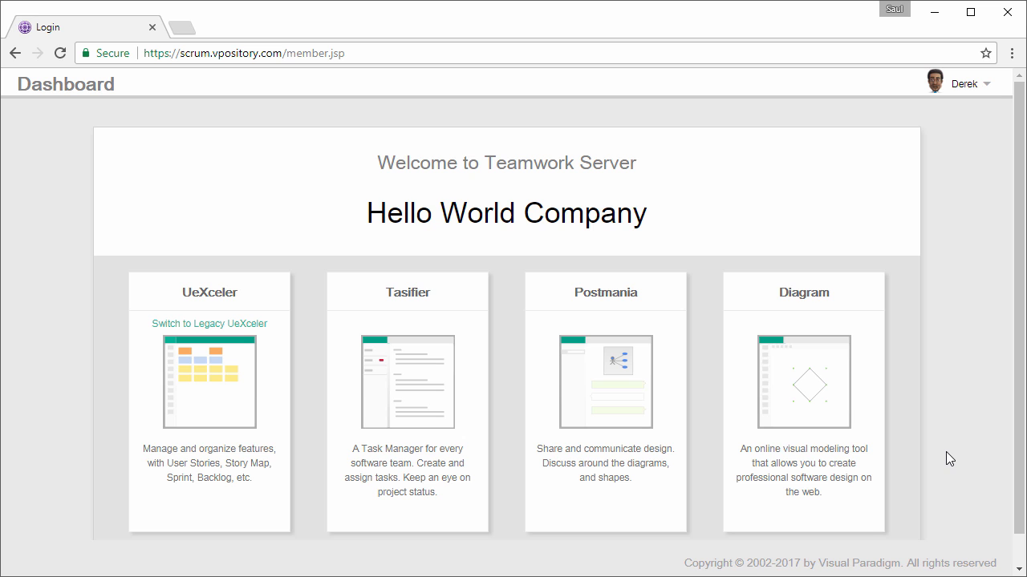
pyautogui.moveTo(940, 449)
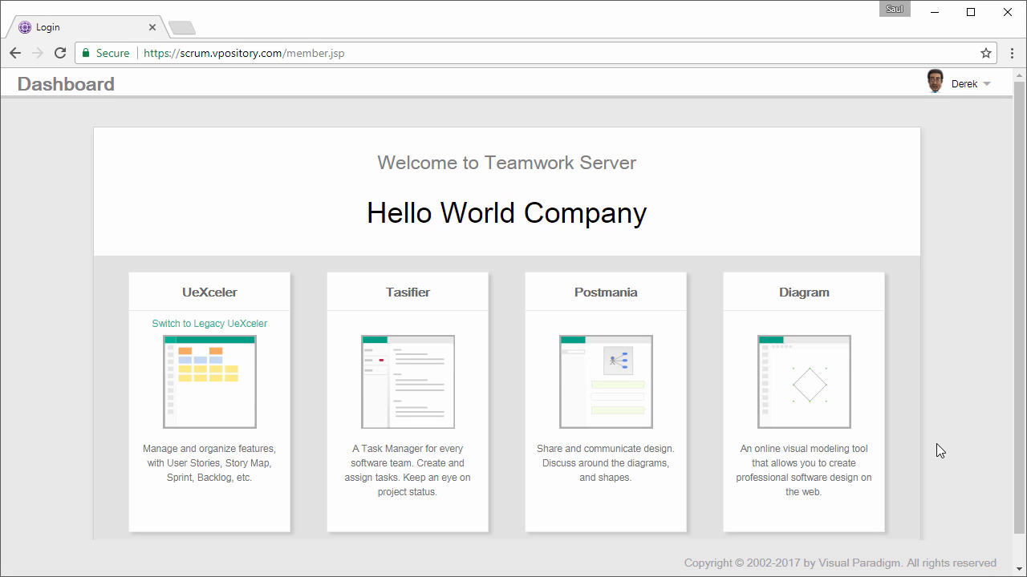
# Step: Open the online Diagram tool for the Koala project from the dashboard card
pyautogui.click(802, 382)
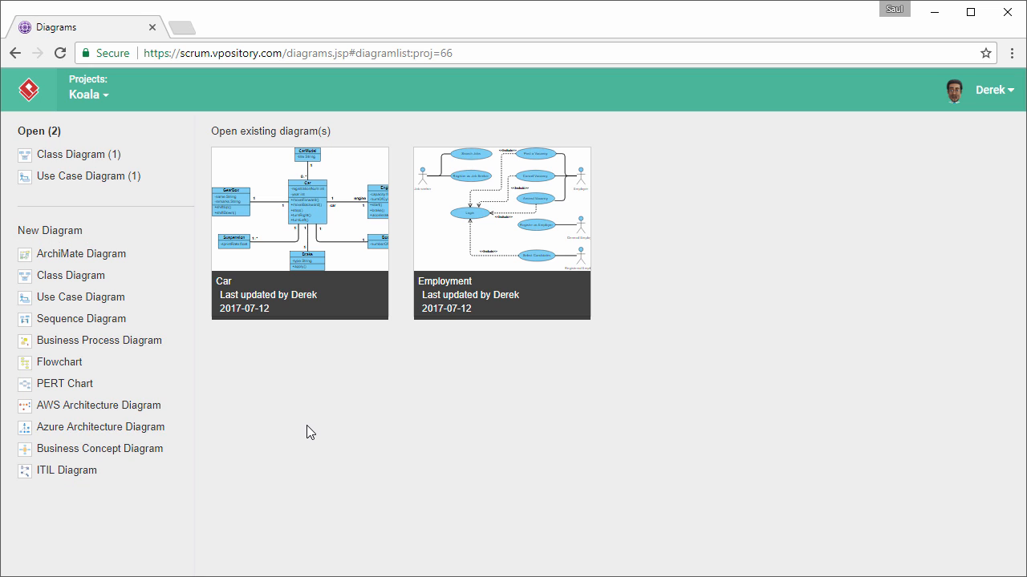
pyautogui.moveTo(157, 337)
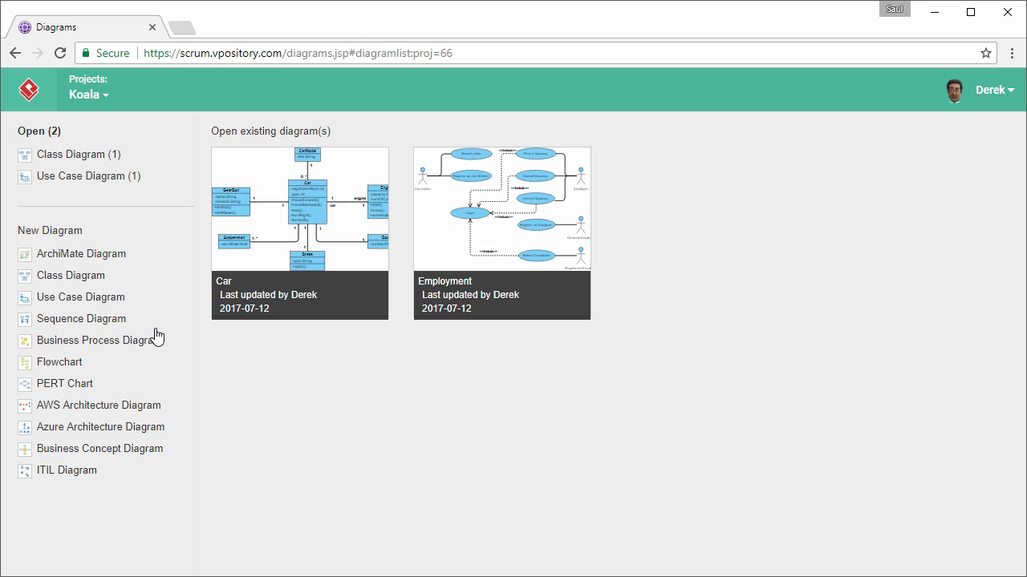
# Step: Create a new sequence diagram from the Blank Sequence Diagram template
pyautogui.click(80, 317)
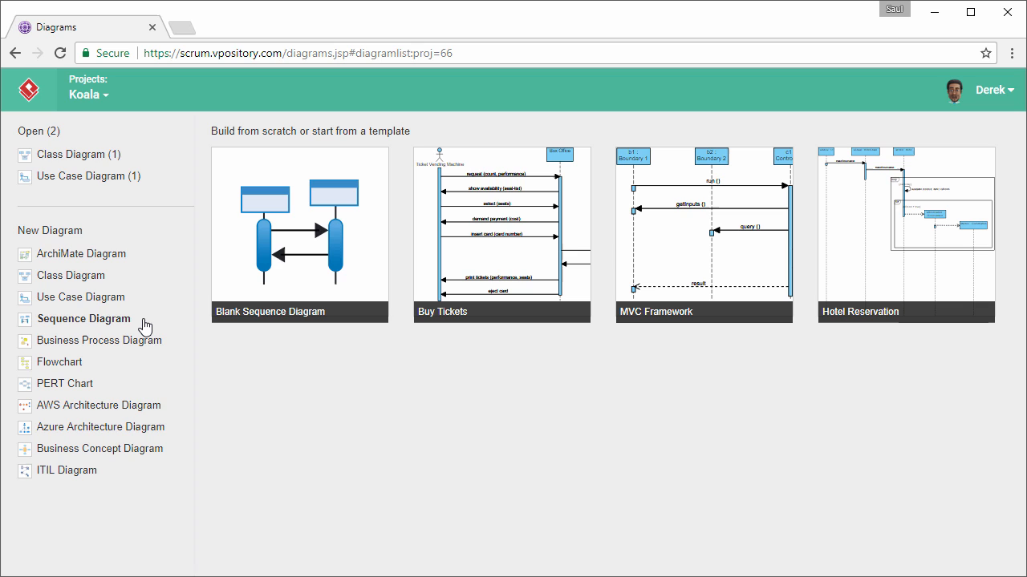
pyautogui.moveTo(366, 282)
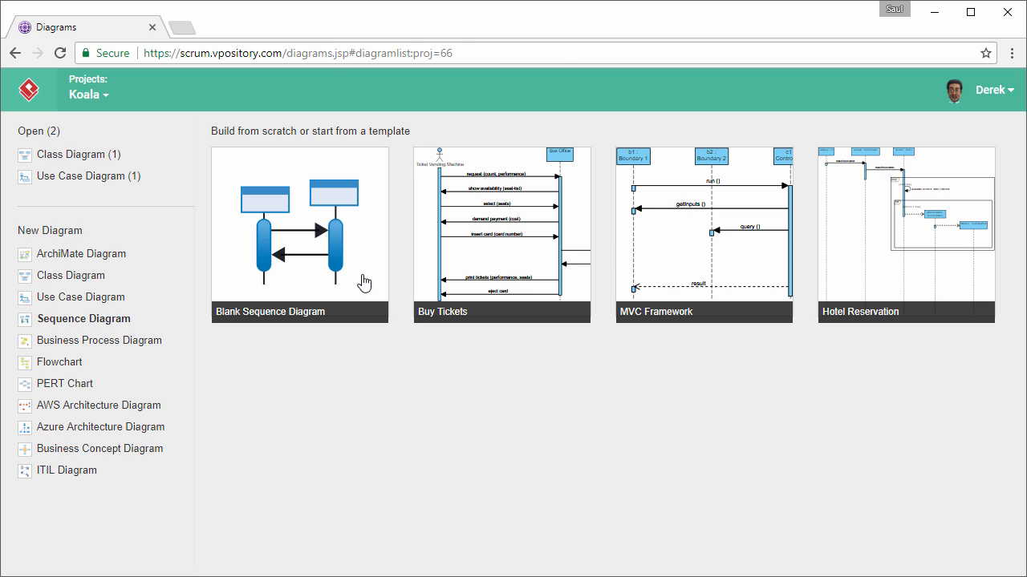
pyautogui.click(299, 233)
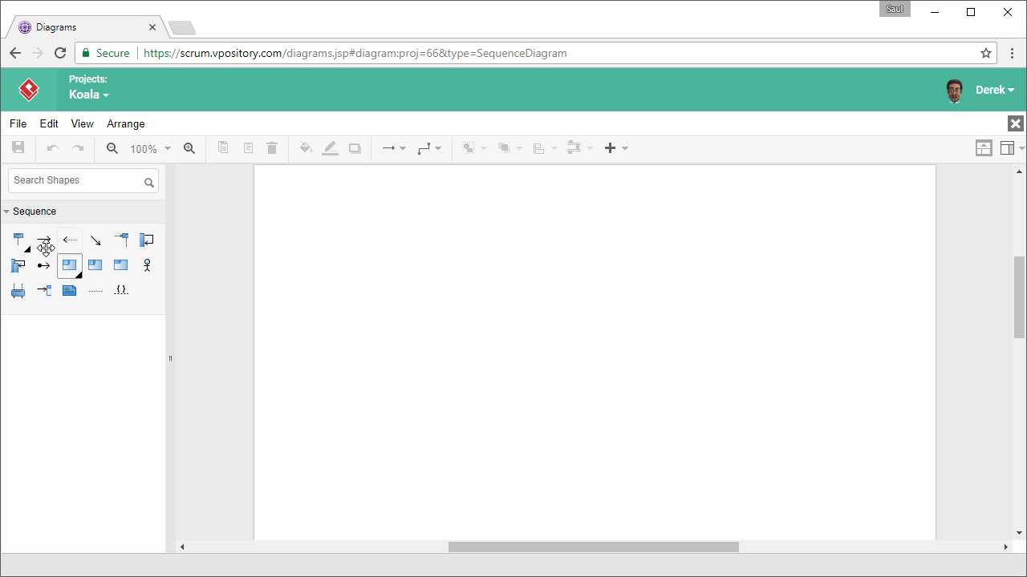
# Step: Place a lifeline on the canvas and name it 'payer : Tax Payer'
pyautogui.moveTo(17, 239); pyautogui.dragTo(365, 211)
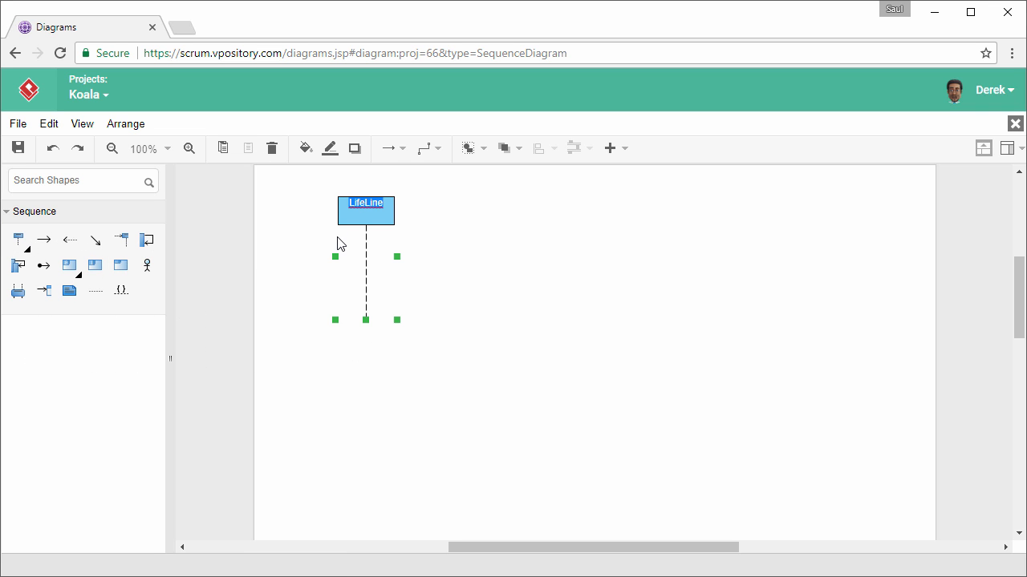
pyautogui.write('payer :]')
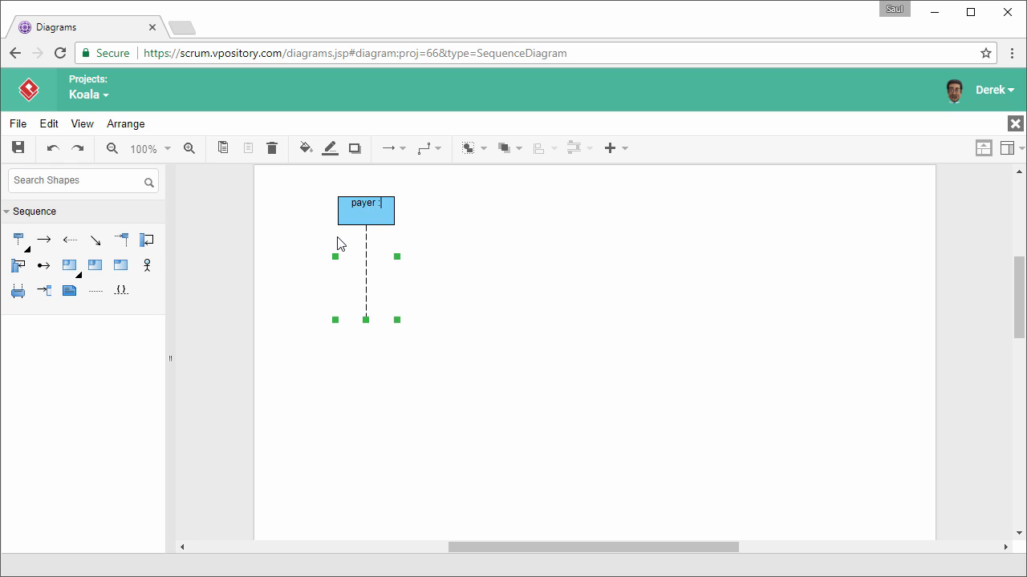
pyautogui.write('Tax Payer')
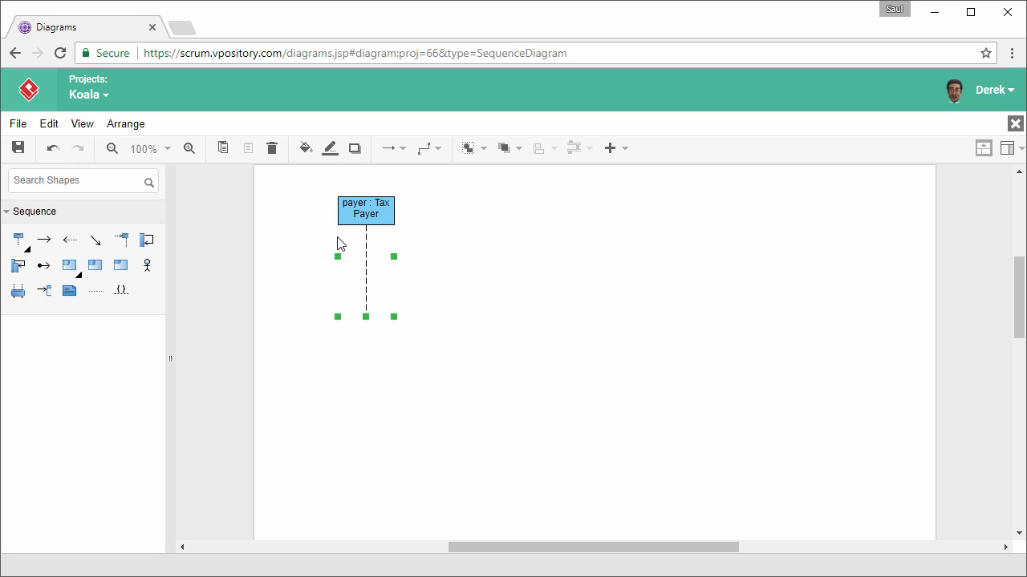
pyautogui.moveTo(357, 244)
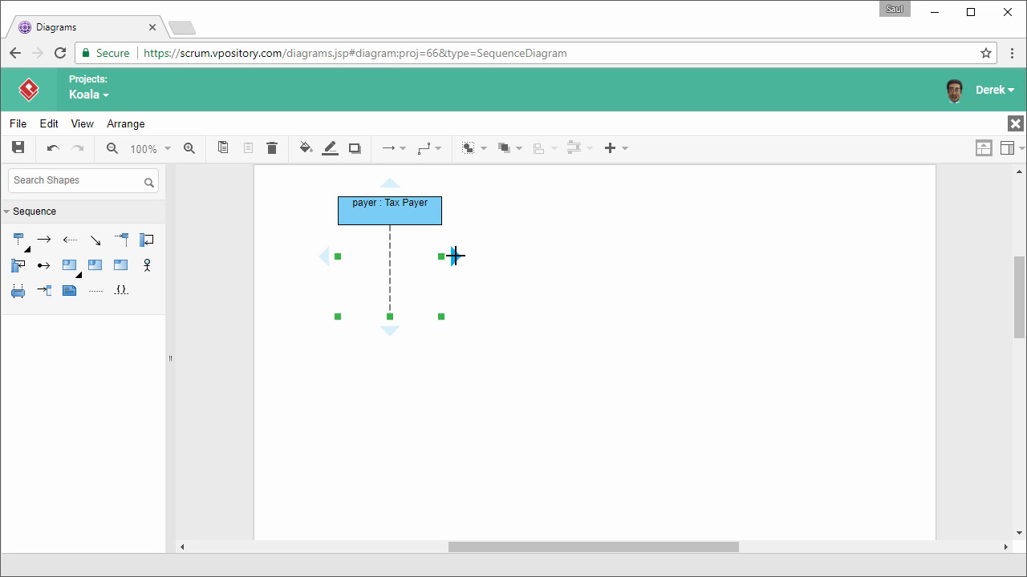
# Step: Draw a message from Tax Payer to a new lifeline and start naming it 'payment gateway : Bank'
pyautogui.moveTo(449, 256); pyautogui.dragTo(578, 272)
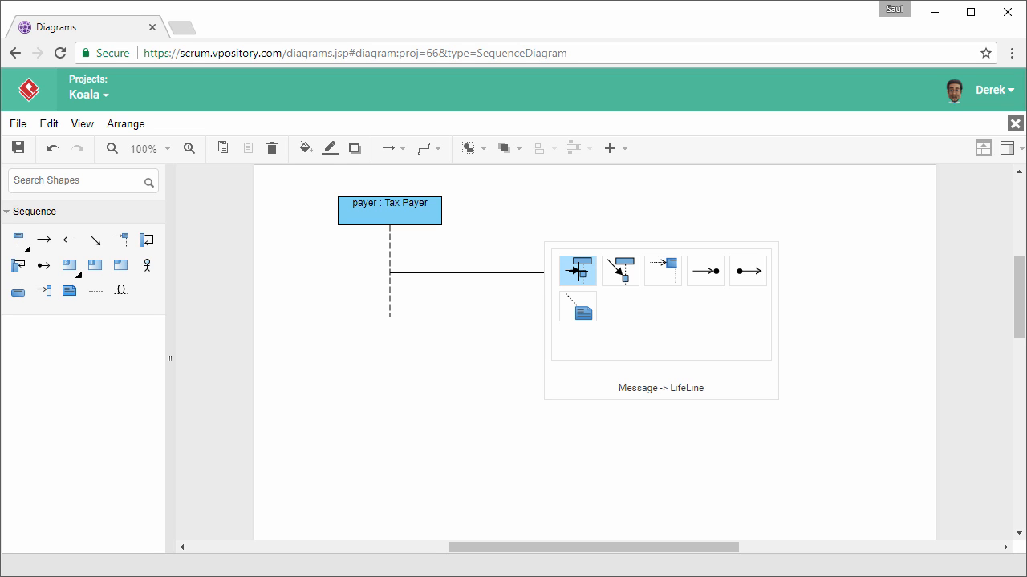
pyautogui.moveTo(619, 270)
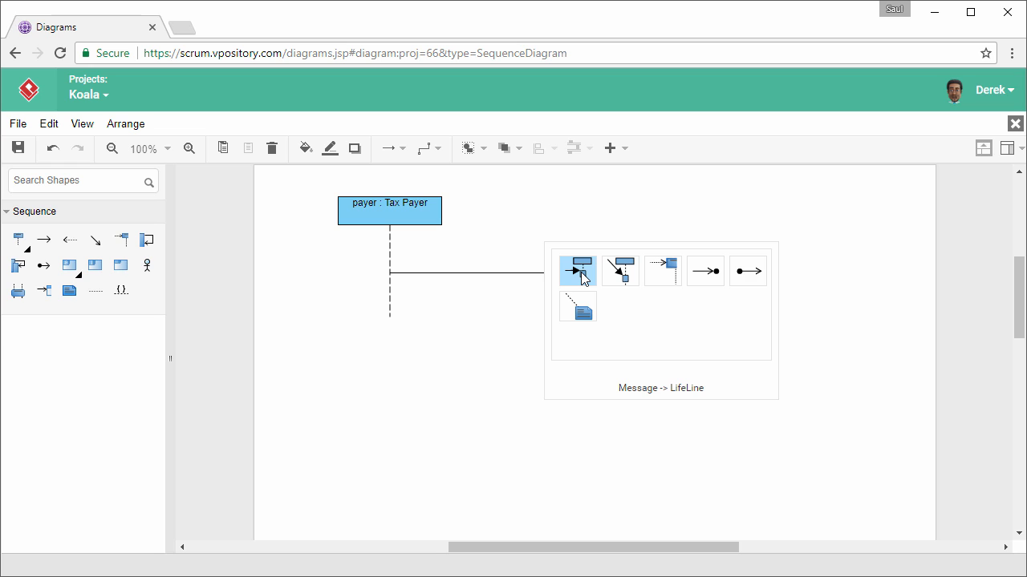
pyautogui.click(578, 269)
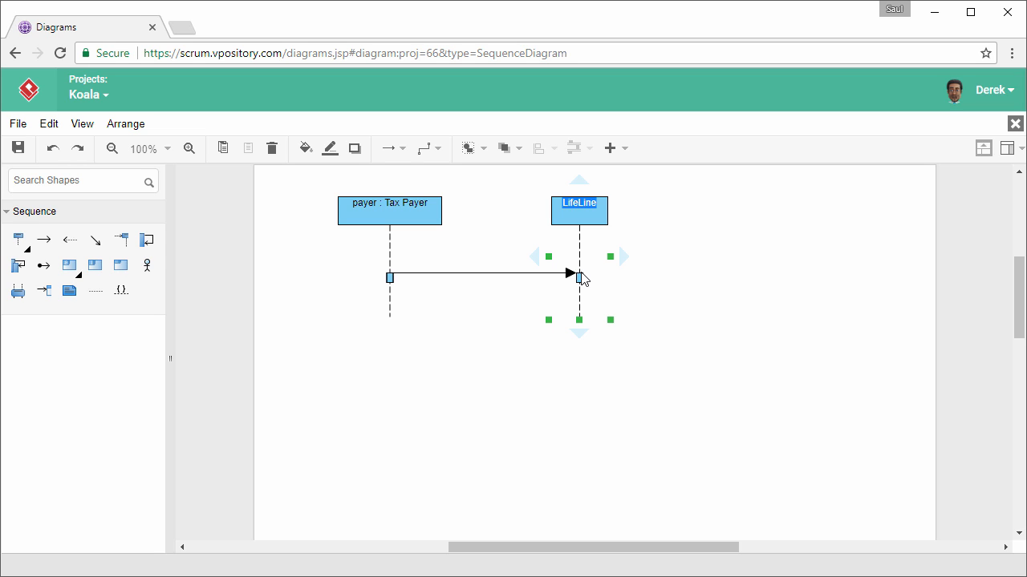
pyautogui.write('payment gateway : Bank')
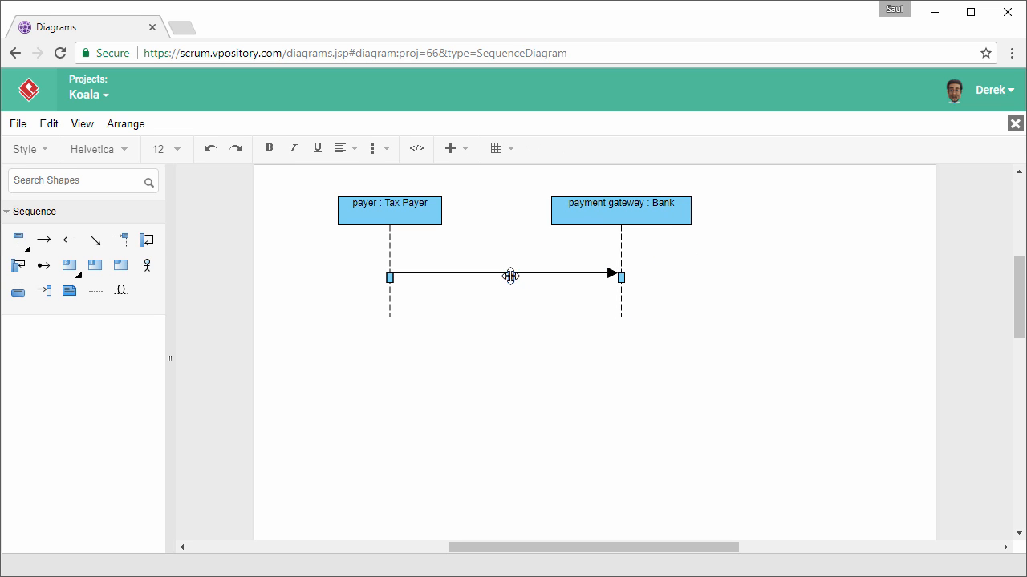
# Step: Draw a message from Bank to a new receiver lifeline labelled 'process tax payment'
pyautogui.moveTo(510, 276); pyautogui.dragTo(500, 269)
pyautogui.write('pay tax')
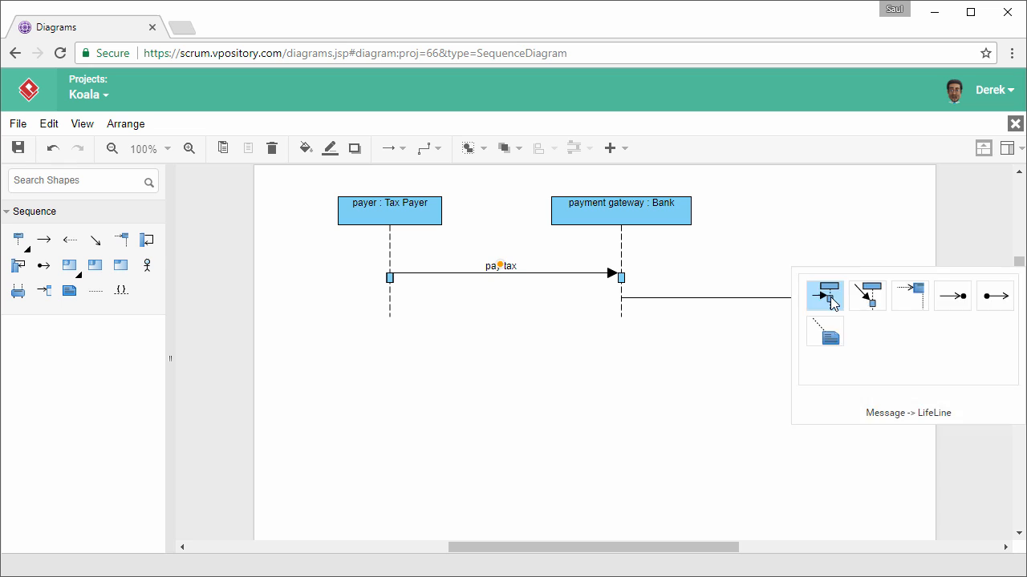
pyautogui.click(824, 295)
pyautogui.write('receiver : Tax Receiver')
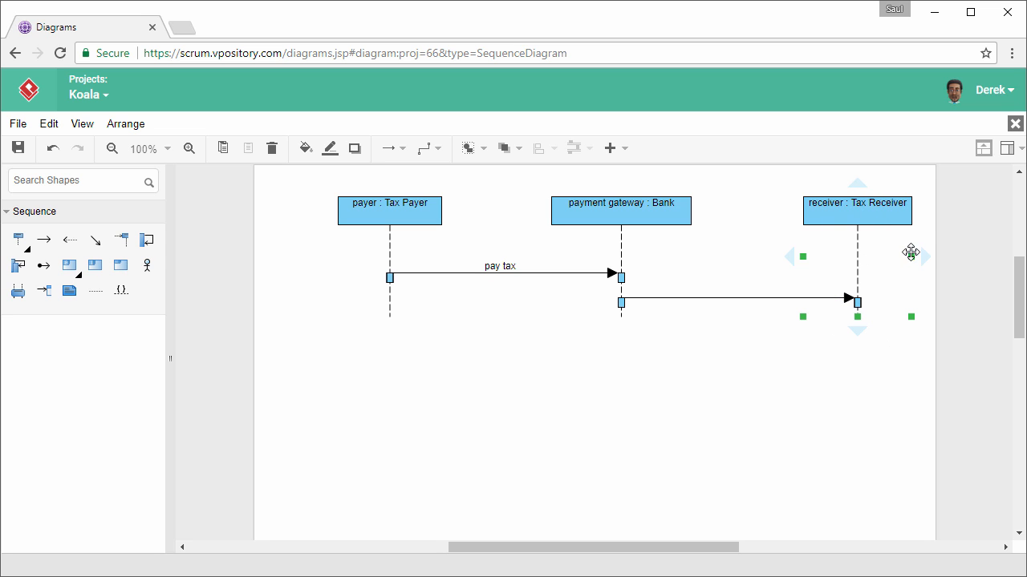
pyautogui.doubleClick(729, 296)
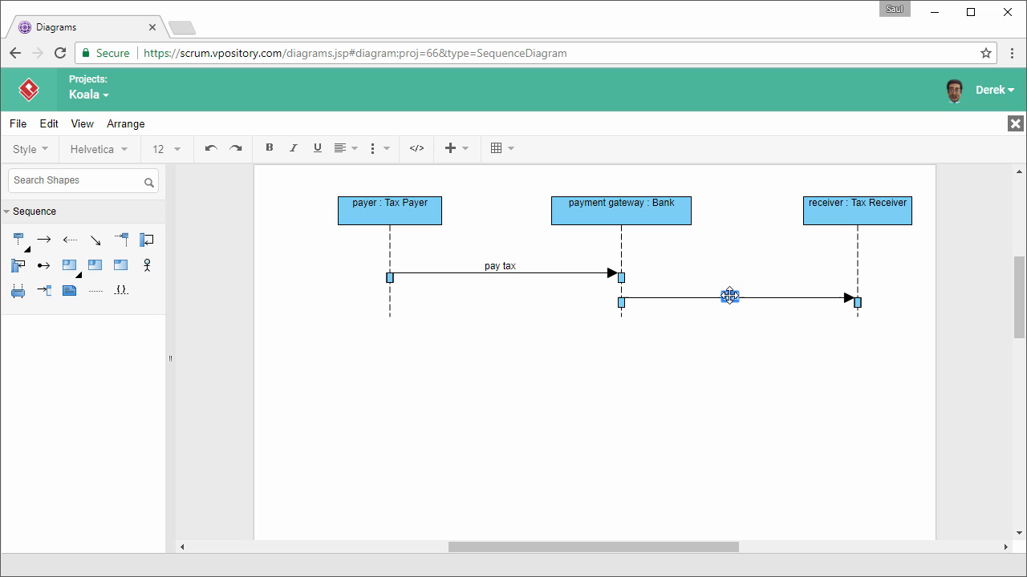
pyautogui.write('process tax payment')
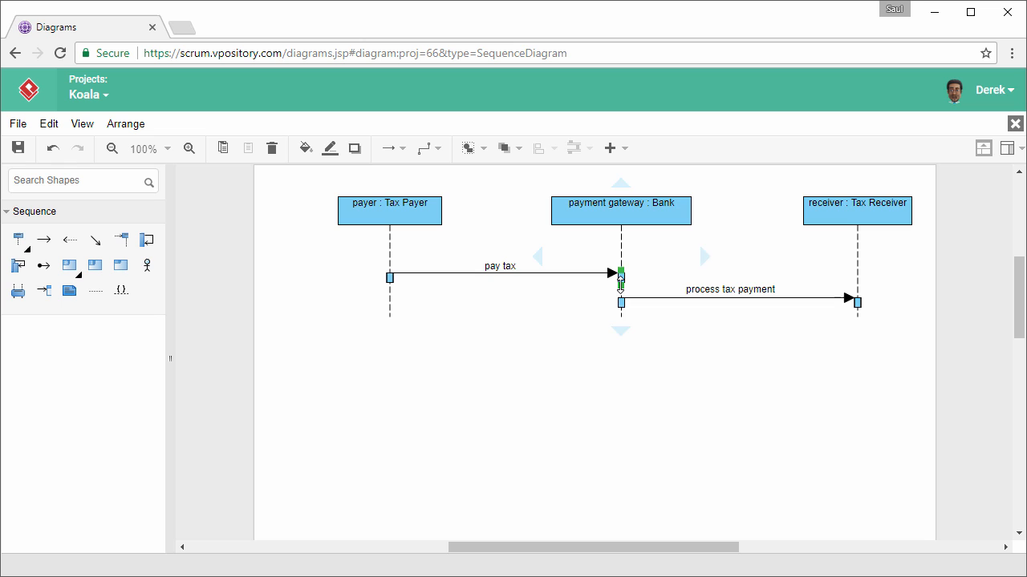
# Step: Stretch the payment gateway : Bank activation bar to span both messages
pyautogui.click(621, 292)
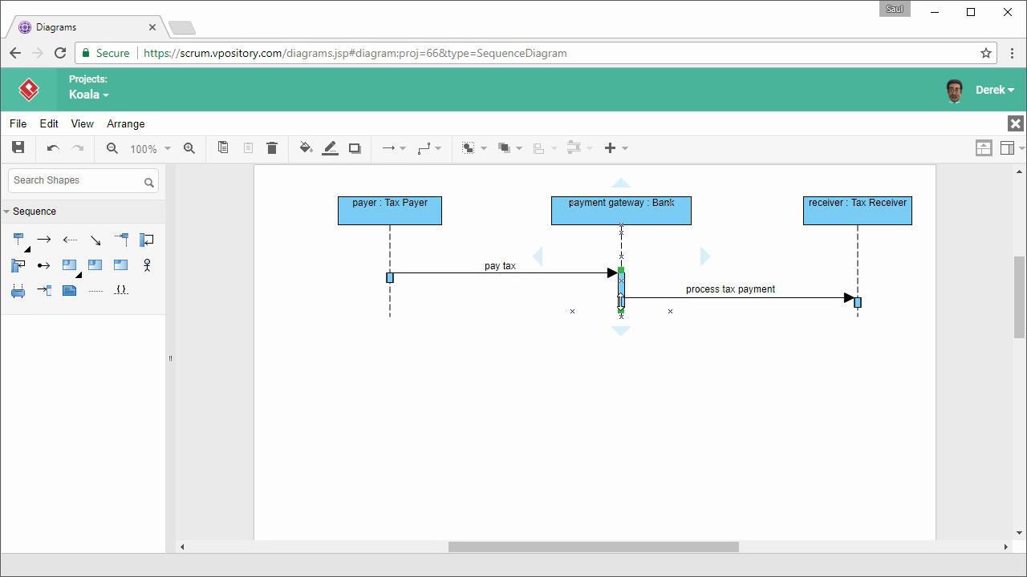
pyautogui.moveTo(619, 302)
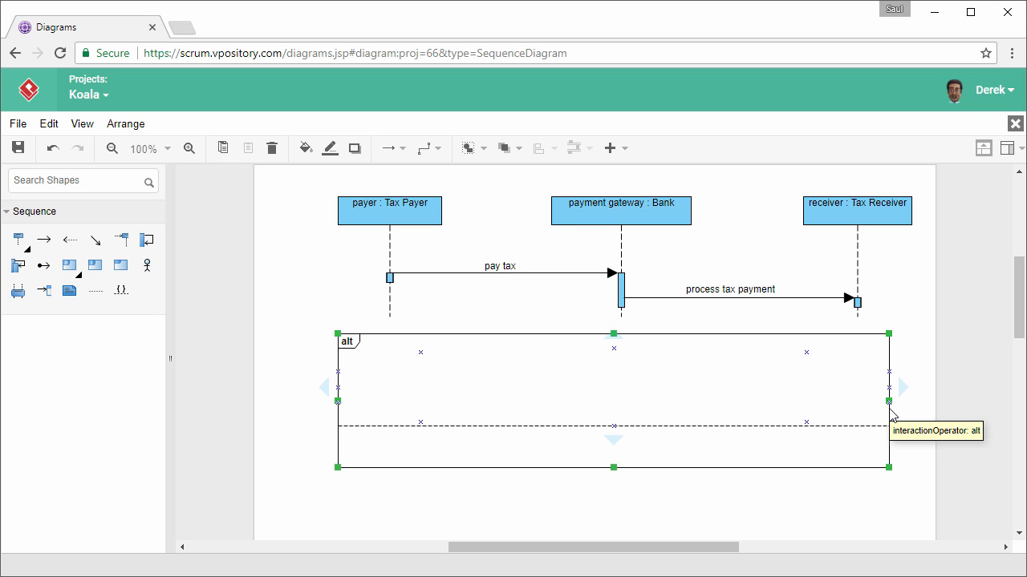
# Step: Enlarge the alt fragment and add a 'payment confirmed' return message from receiver to Bank
pyautogui.moveTo(613, 467); pyautogui.dragTo(613, 498)
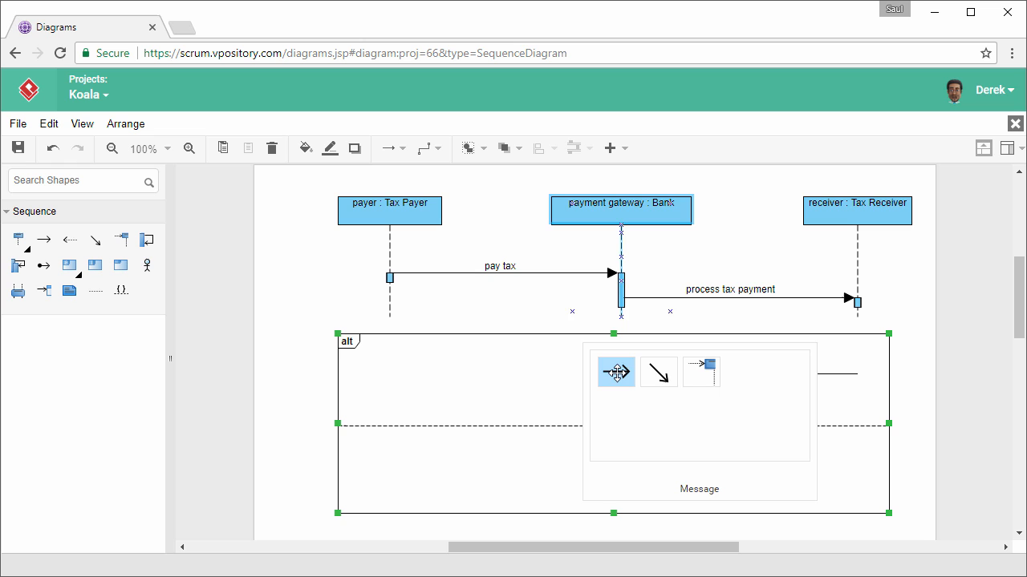
pyautogui.click(616, 372)
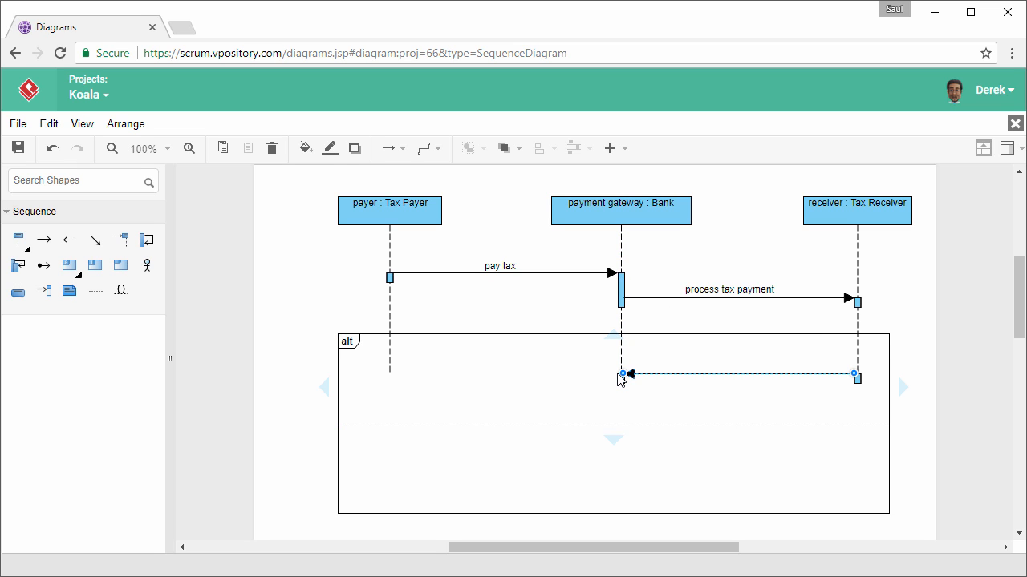
pyautogui.doubleClick(718, 374)
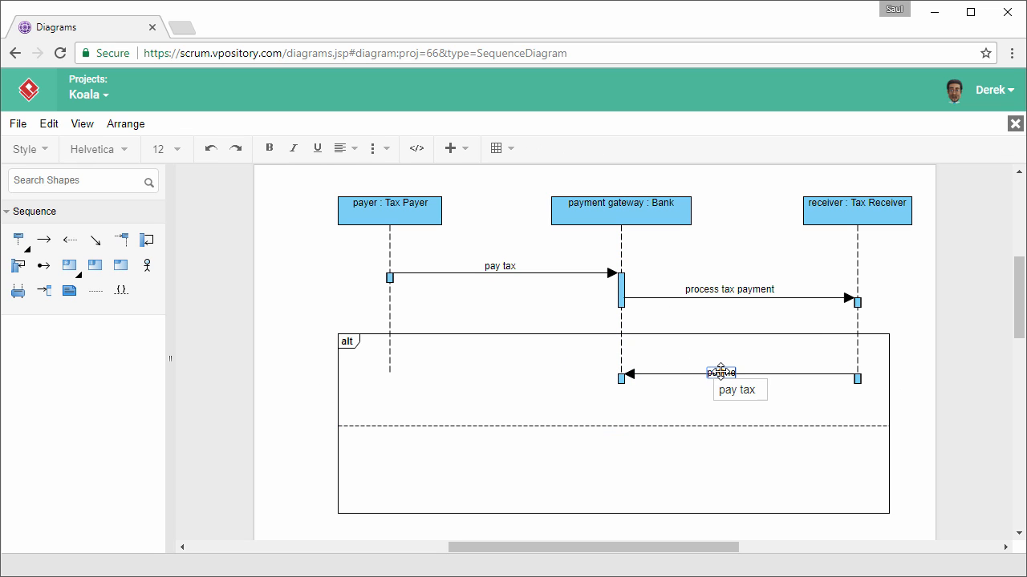
pyautogui.write('payment confirmed')
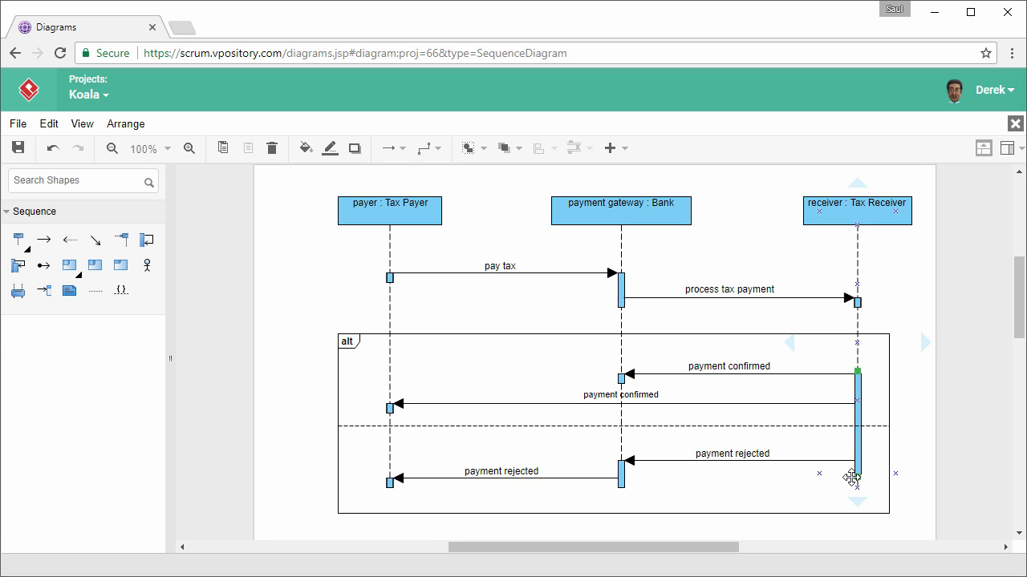
pyautogui.moveTo(794, 452)
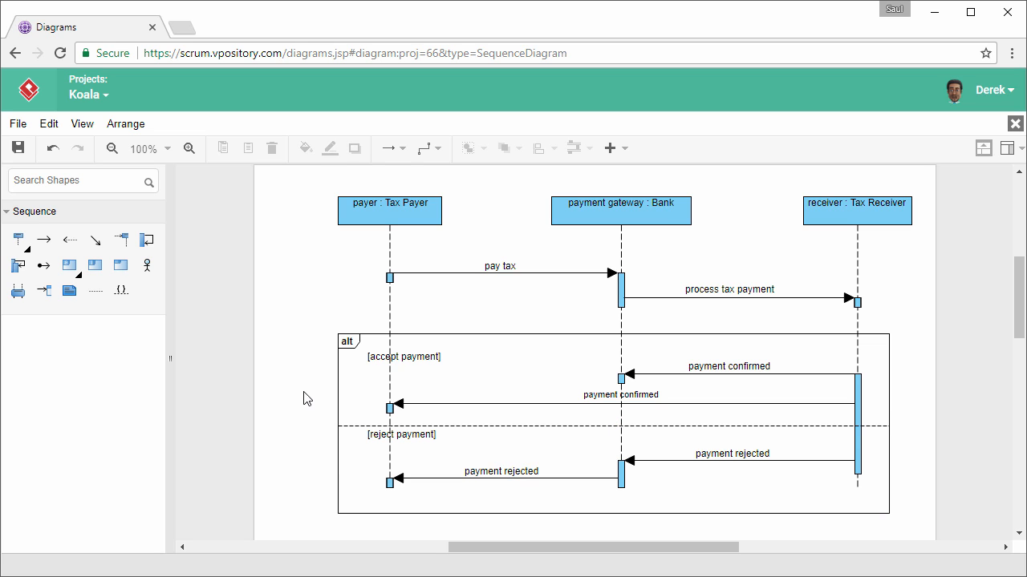
pyautogui.moveTo(286, 368)
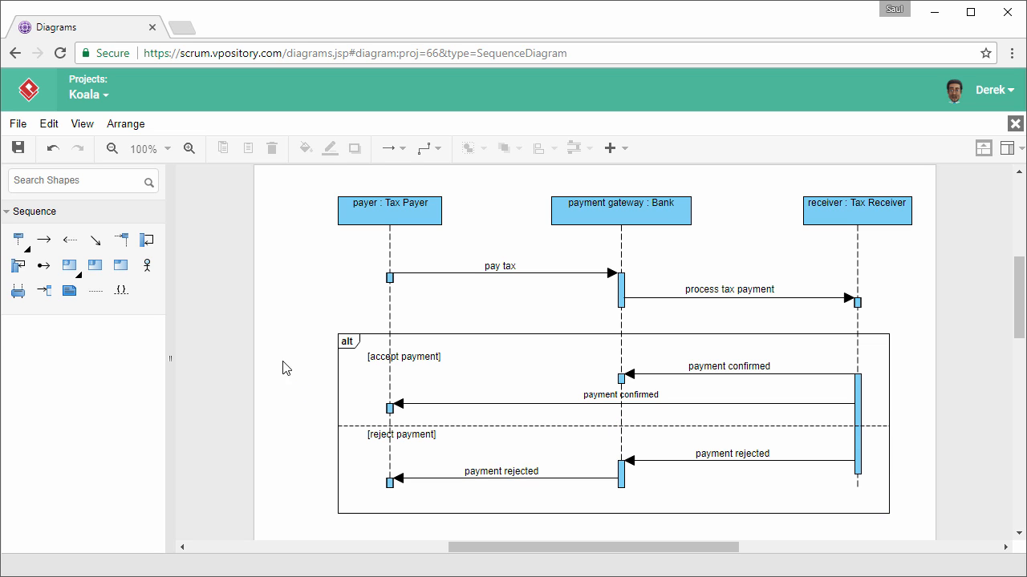
# Step: Save the diagram under the name 'Tax Payment'
pyautogui.click(19, 148)
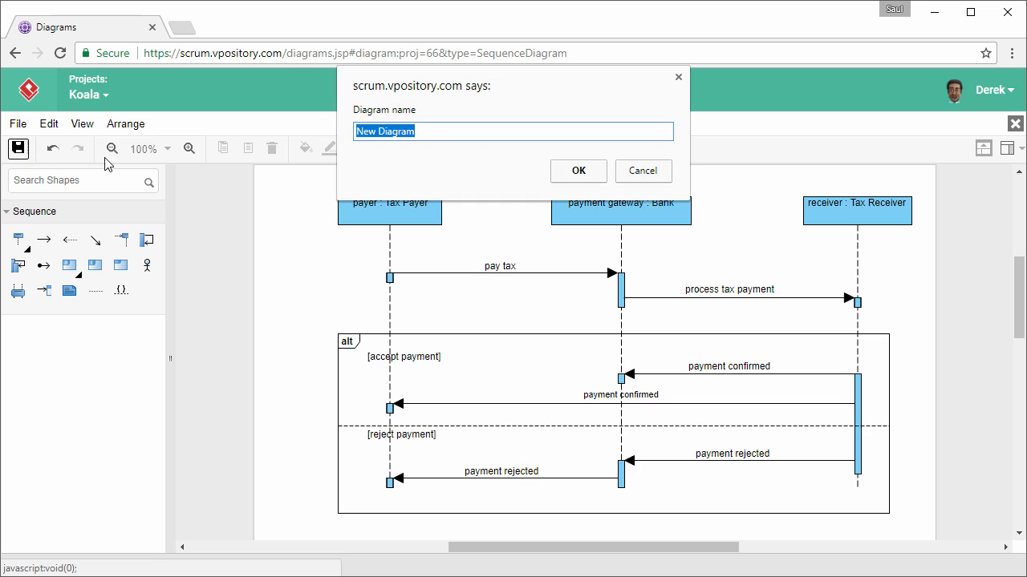
pyautogui.write('Tax Payment')
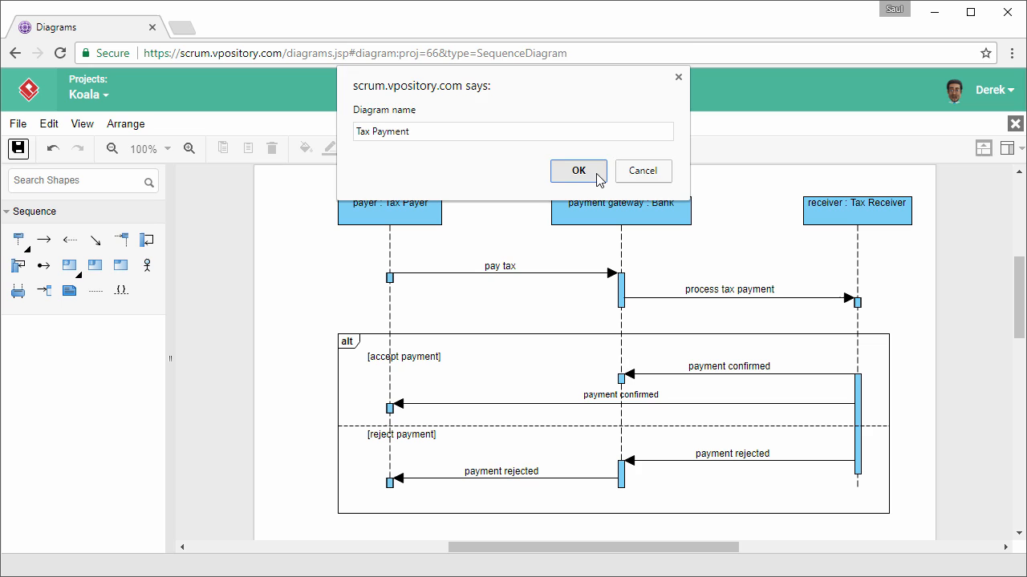
pyautogui.click(577, 170)
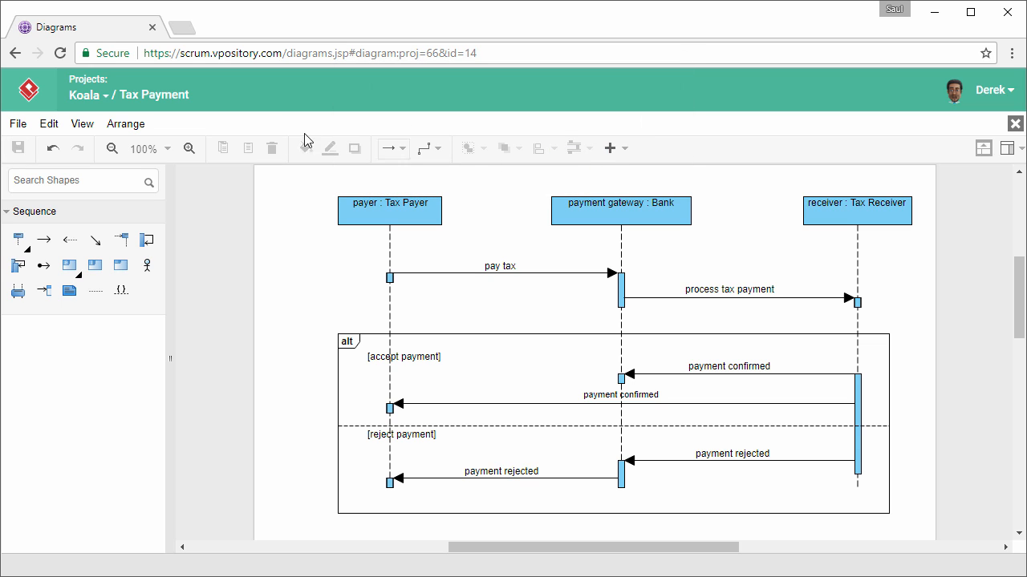
# Step: Export the diagram as Tax Payment.png and view the downloaded image
pyautogui.click(16, 124)
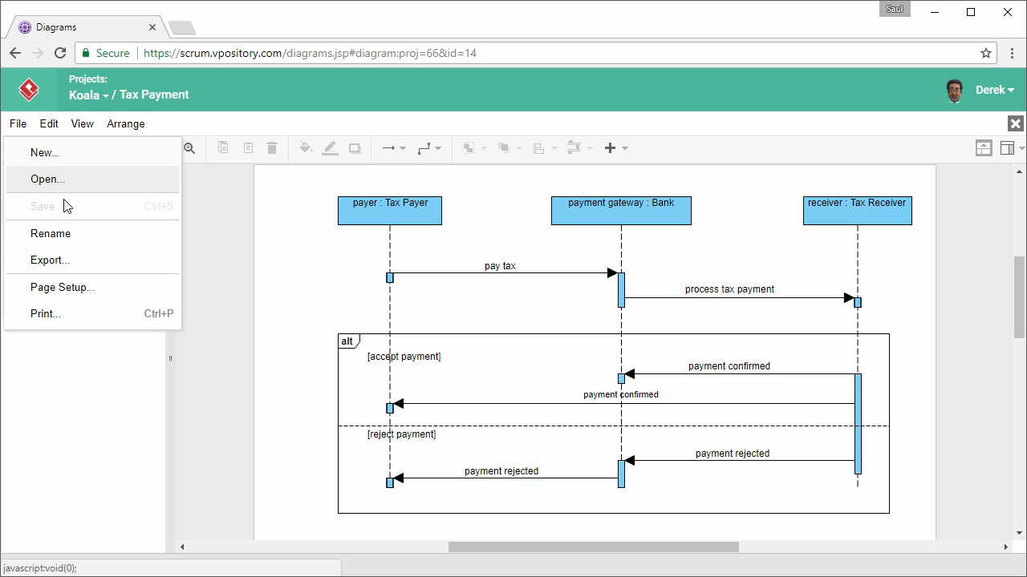
pyautogui.click(48, 260)
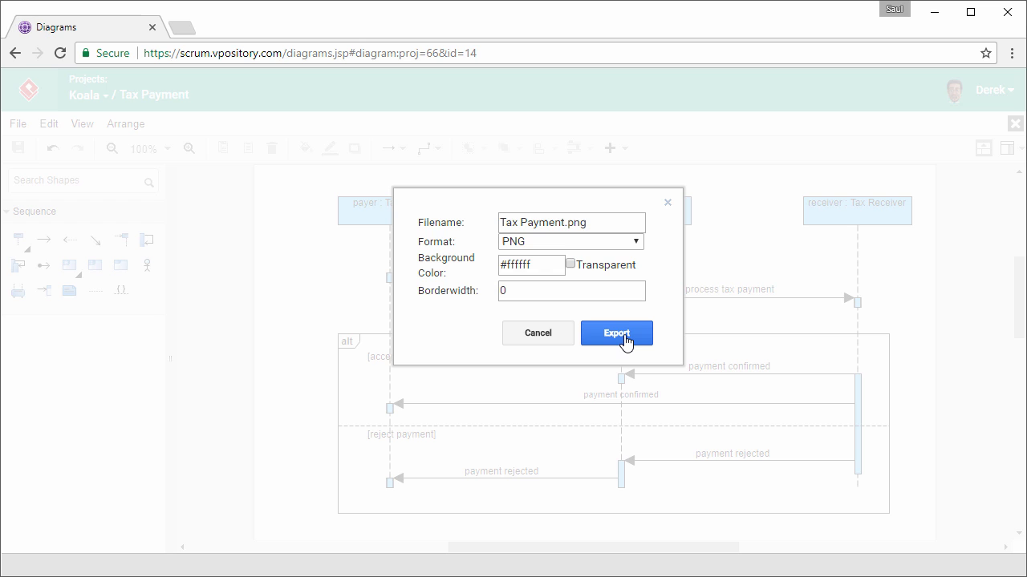
pyautogui.click(616, 332)
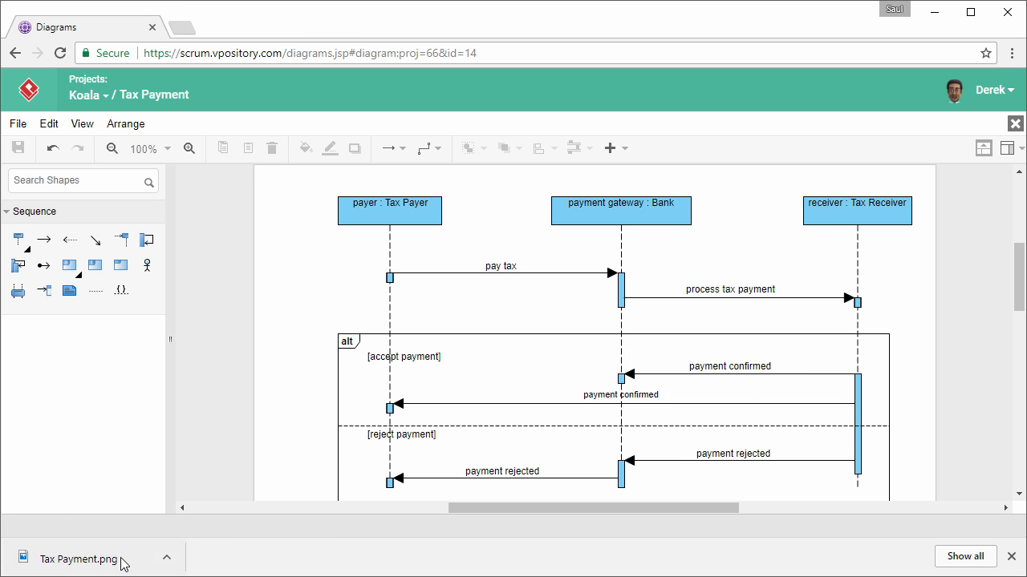
pyautogui.click(79, 558)
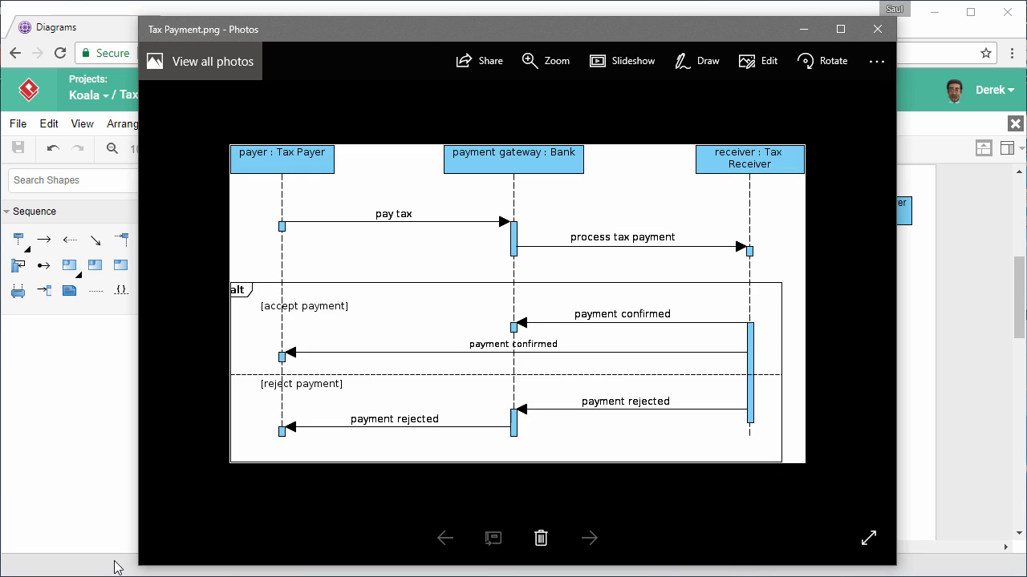